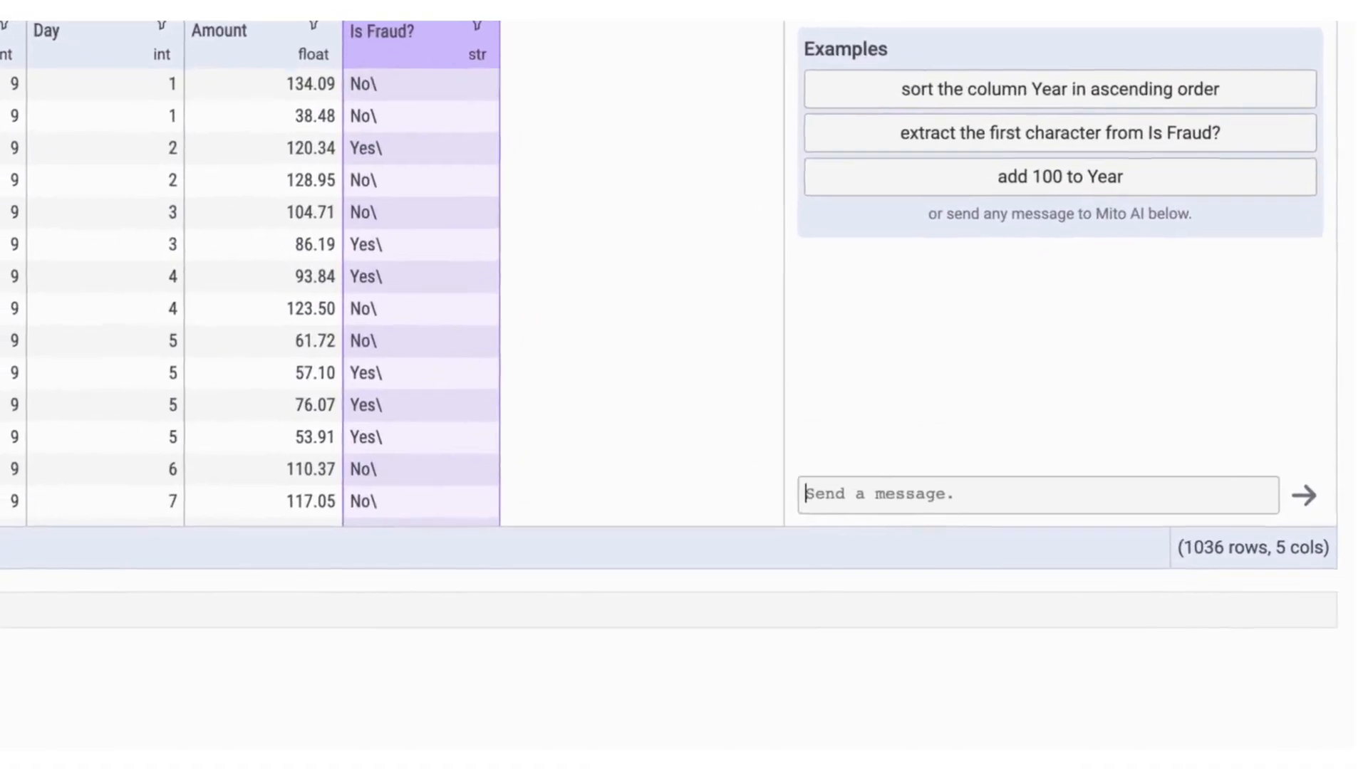
Step: Ask Mito AI to 'Remove the \ from this column' for the Is Fraud? column
{"action": "type", "text": "Remove"}
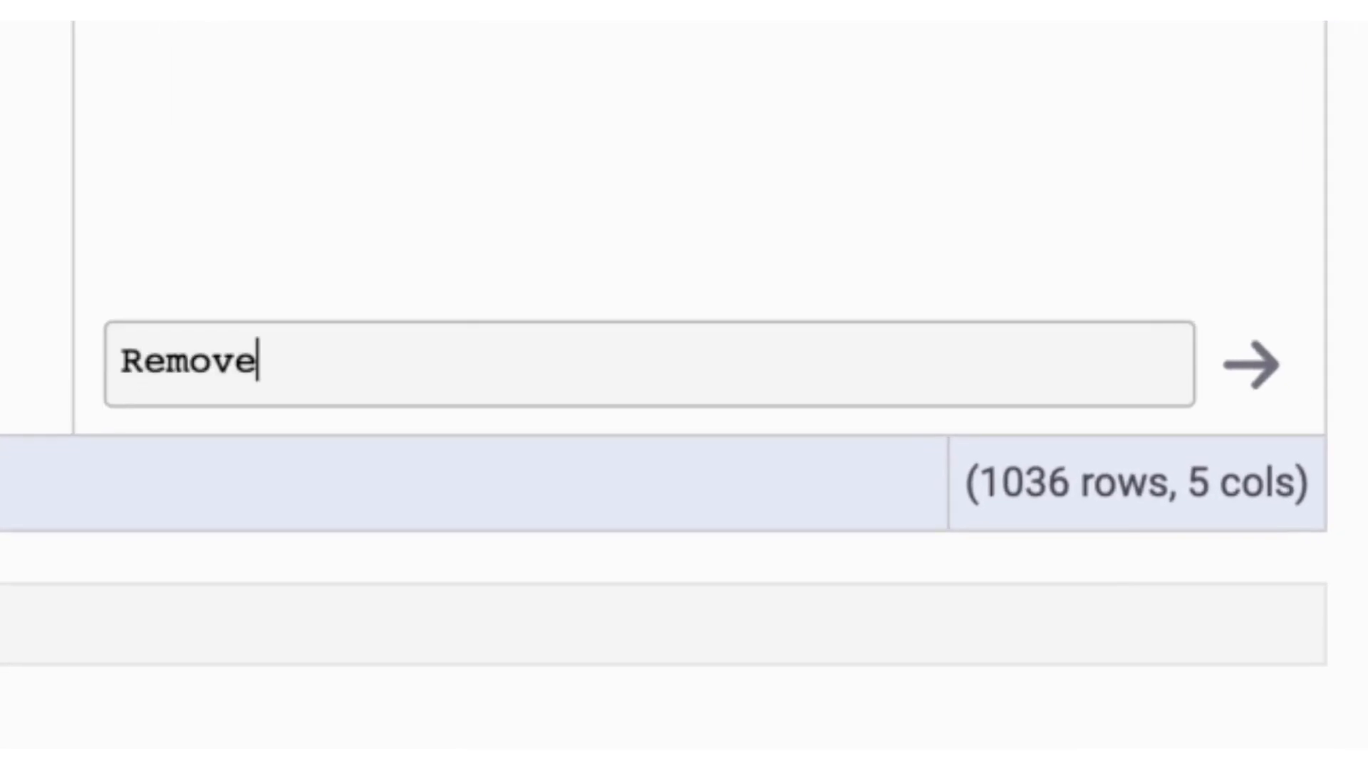
{"action": "type", "text": "the \\ from this"}
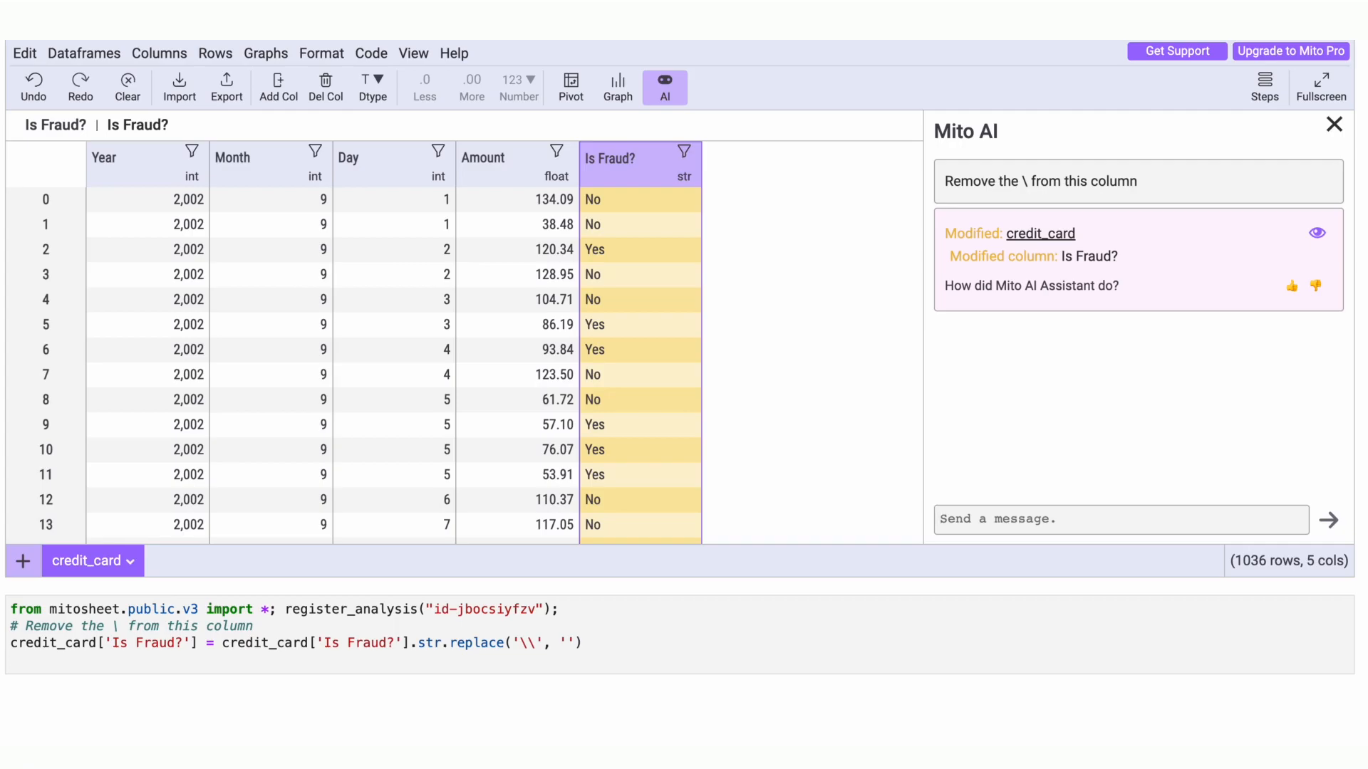
Step: Ask Mito AI to 'Create a datetime column' from Year, Month, Day and Time
{"action": "type", "text": "Create a datetime"}
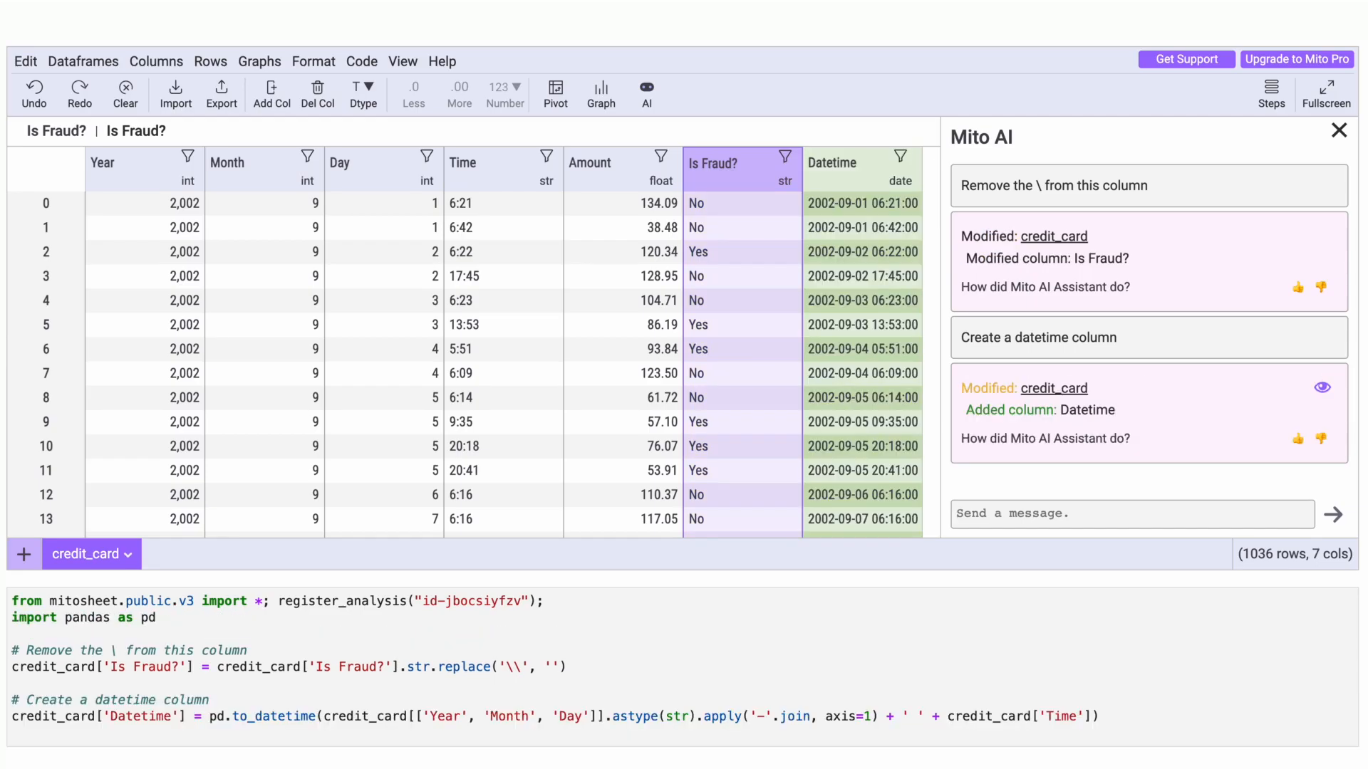
Step: Pivot credit_card with Datetime (by year) as rows, Is Fraud? as columns, sum of Amount as values
{"action": "left_click", "coordinate": [557, 94]}
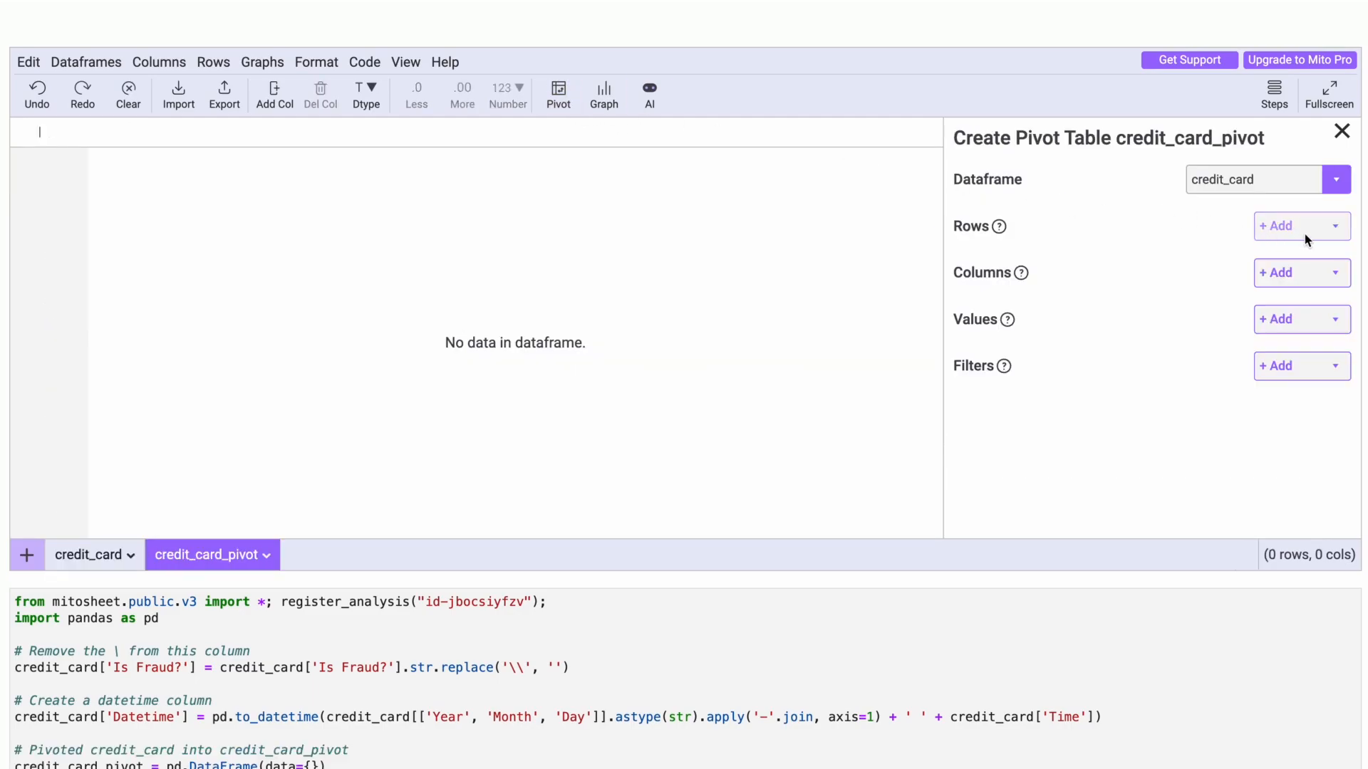
{"action": "left_click", "coordinate": [1277, 227]}
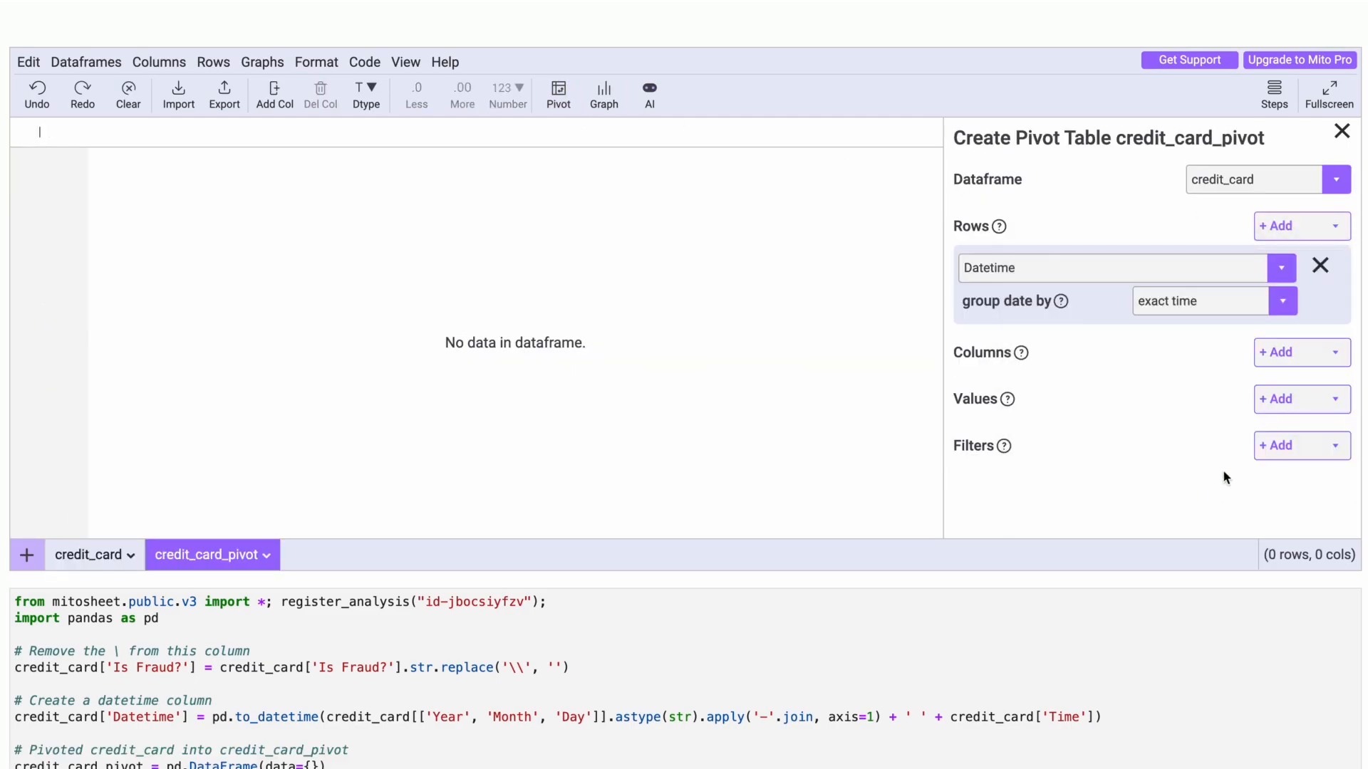
{"action": "left_click", "coordinate": [1276, 352]}
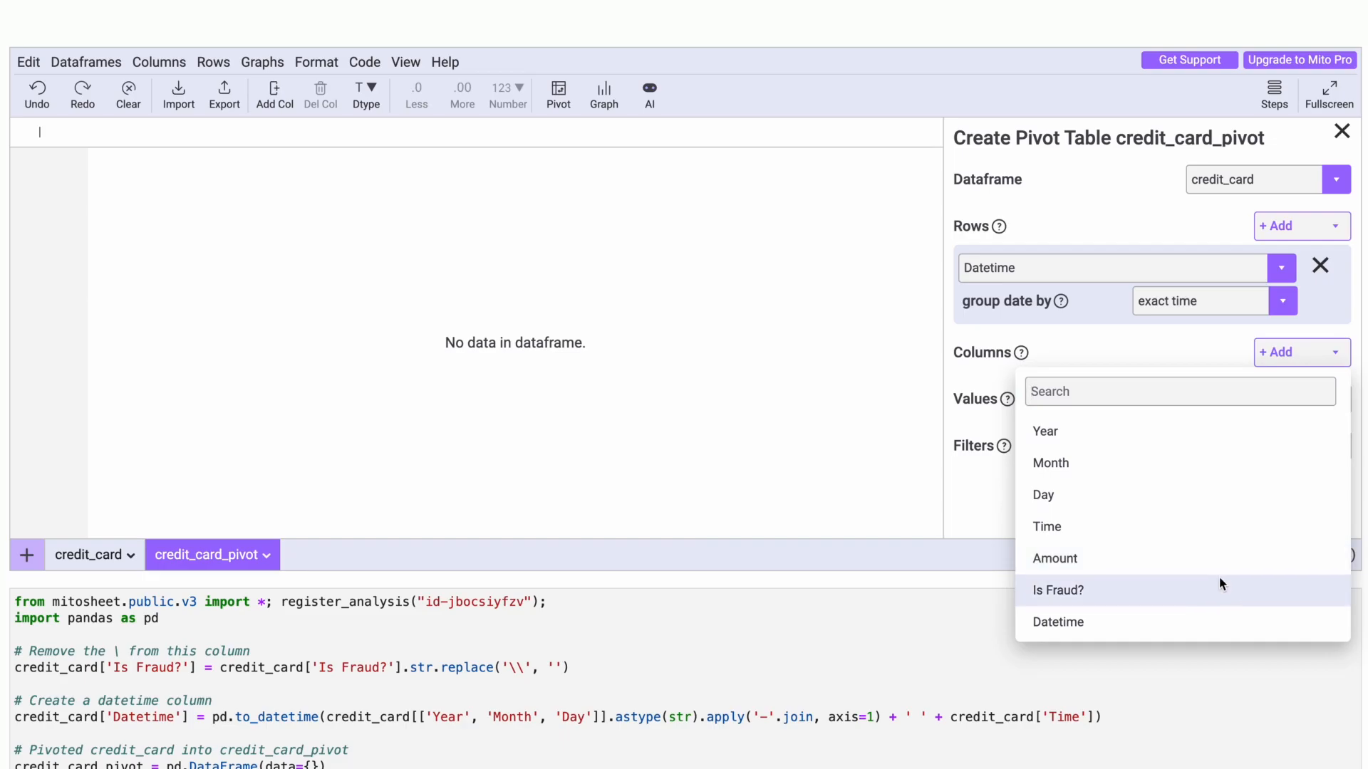
{"action": "left_click", "coordinate": [1057, 590]}
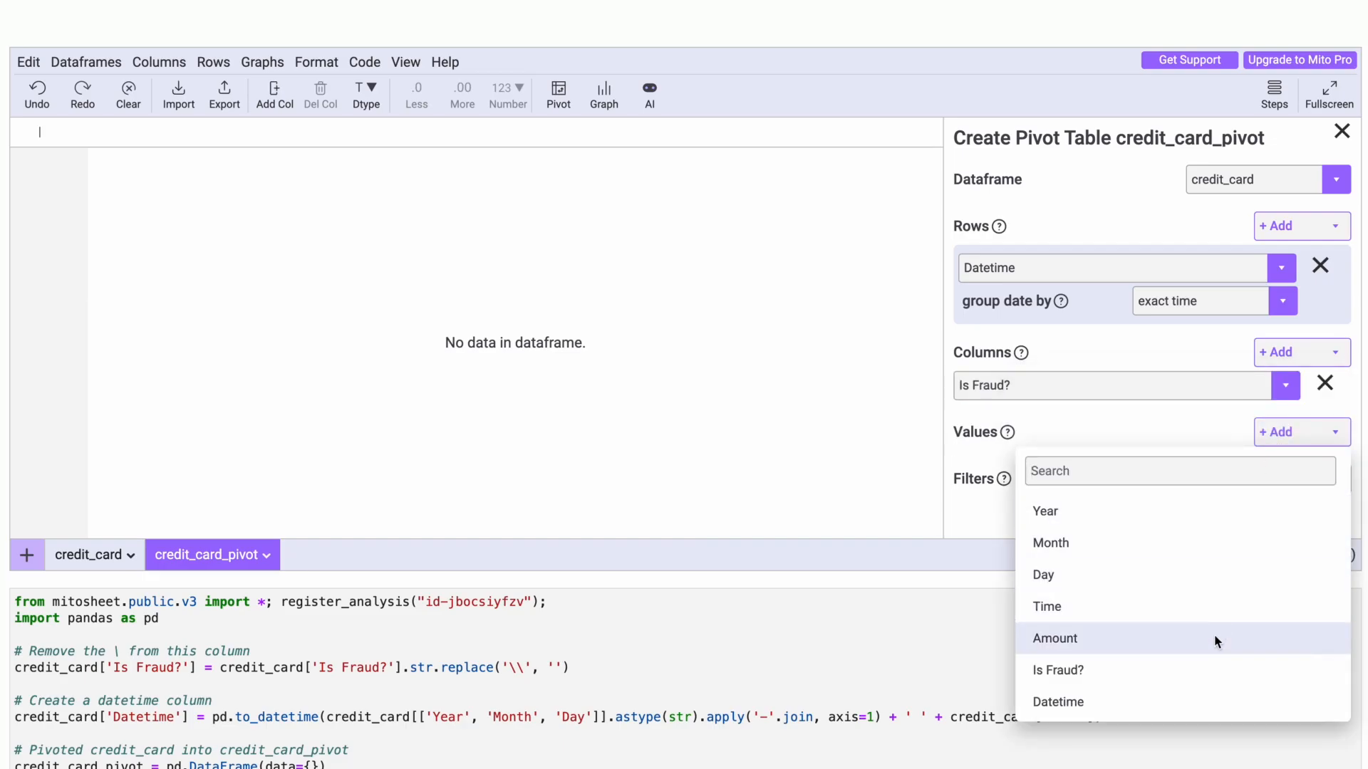
{"action": "left_click", "coordinate": [1056, 638]}
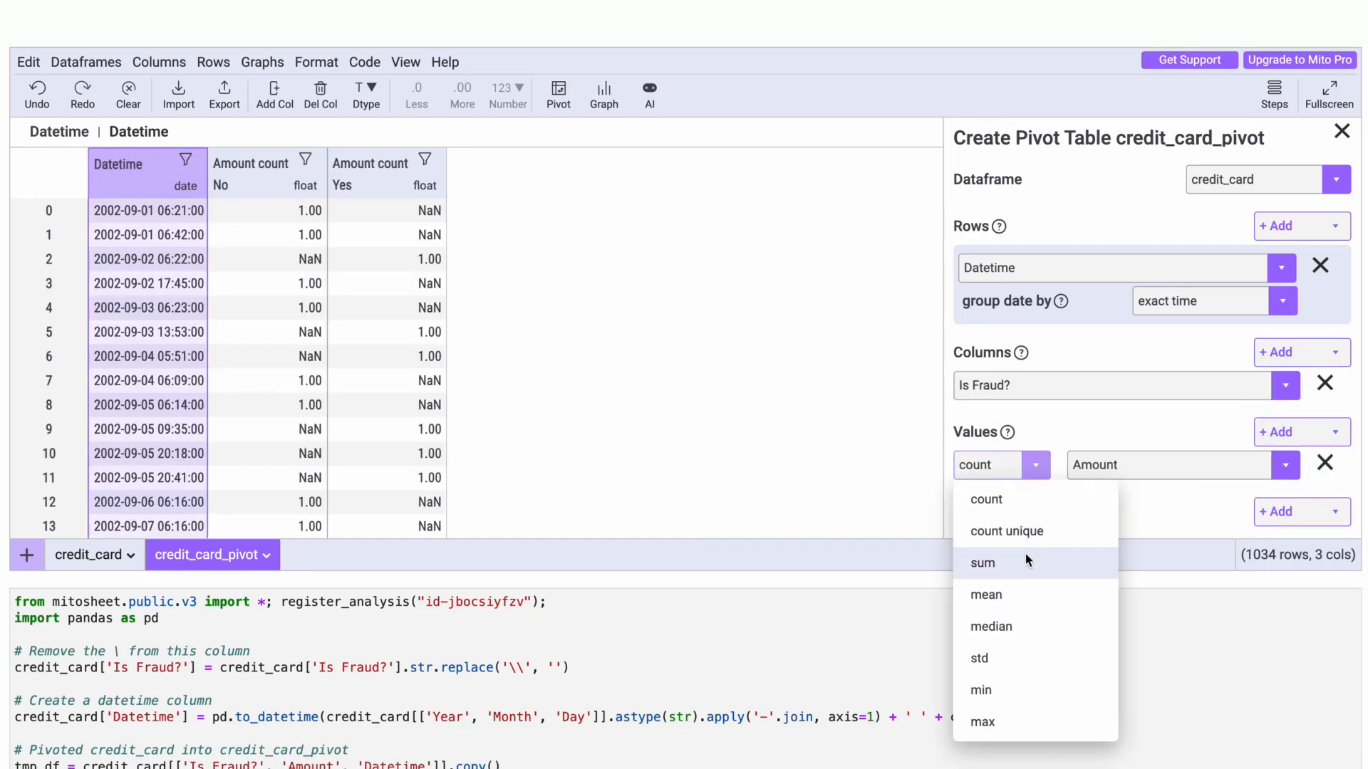
{"action": "left_click", "coordinate": [982, 563]}
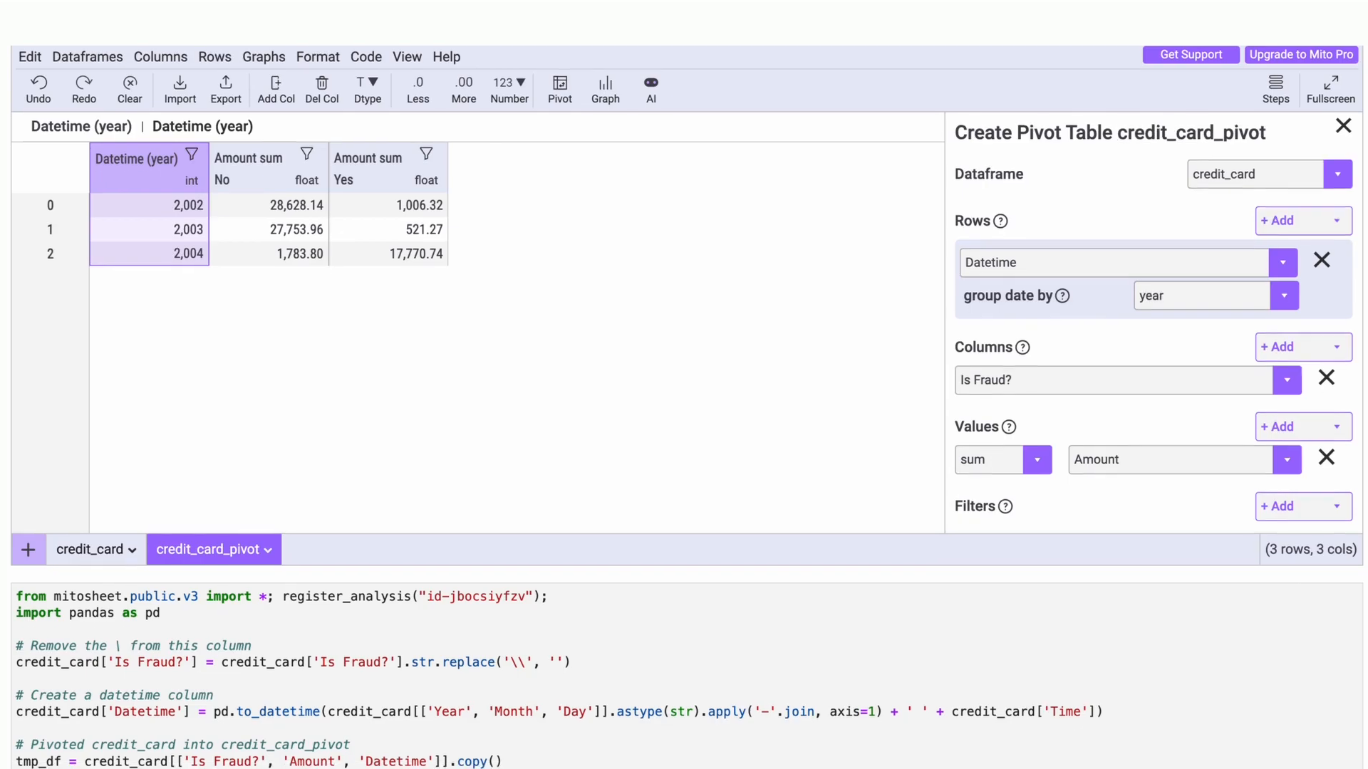
{"action": "scroll", "scroll_direction": "down", "scroll_amount": 3}
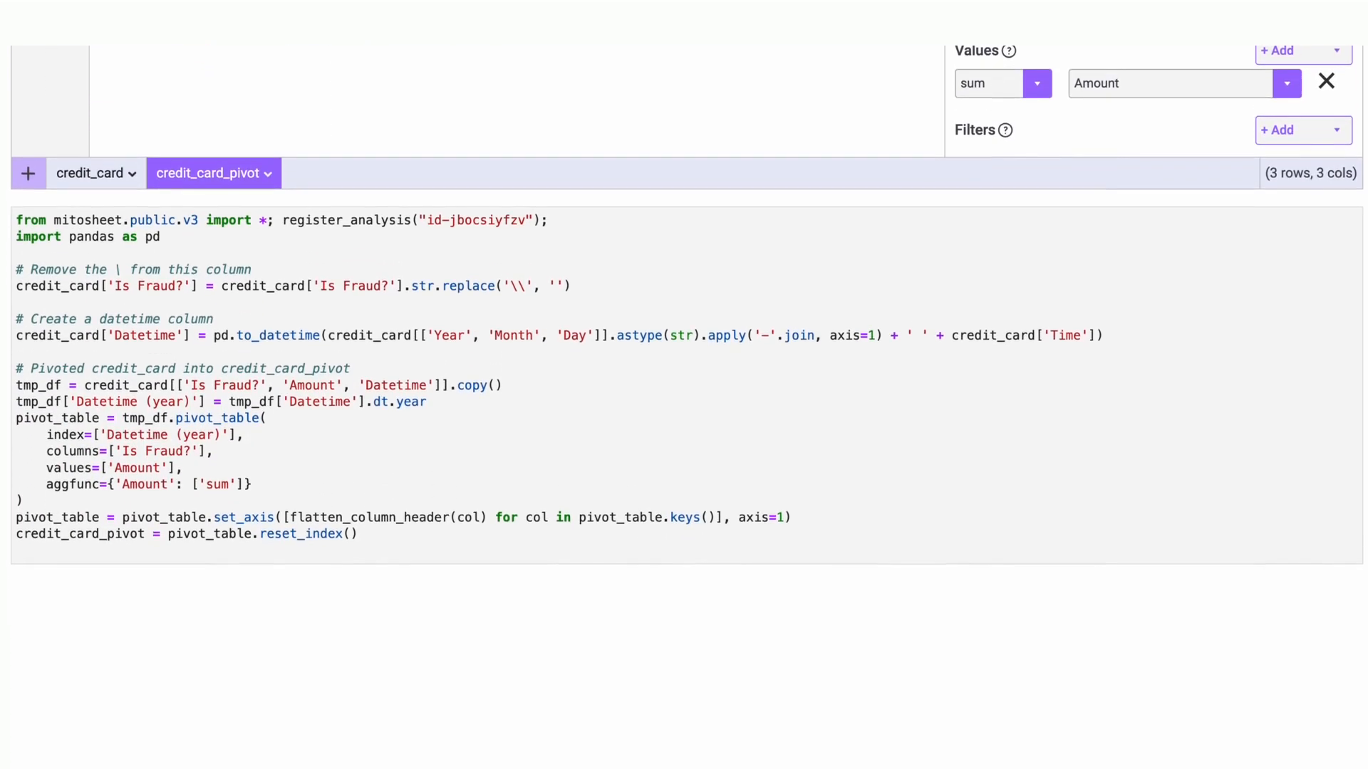